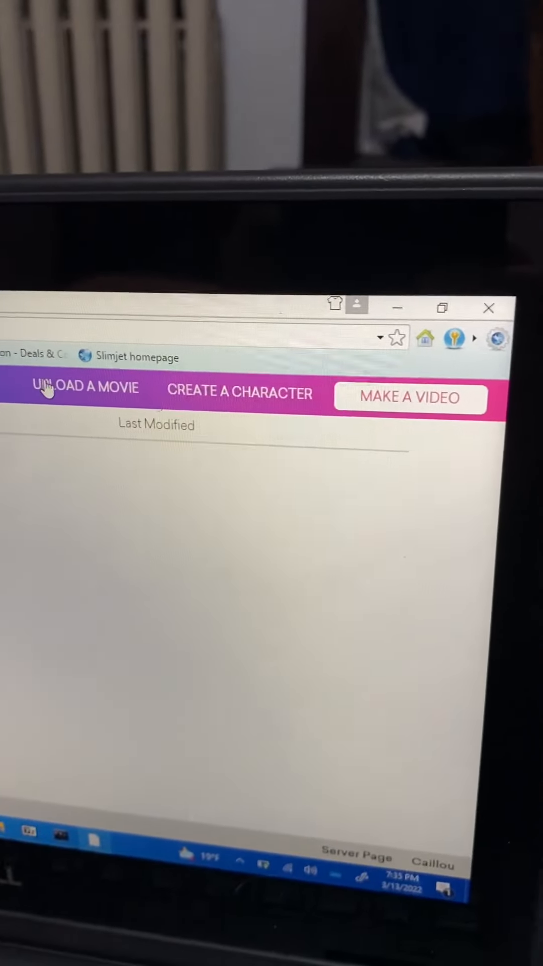
# Open the Create a Character menu listing Comedy World, Anime and Peepz styles.
pyautogui.click(86, 387)
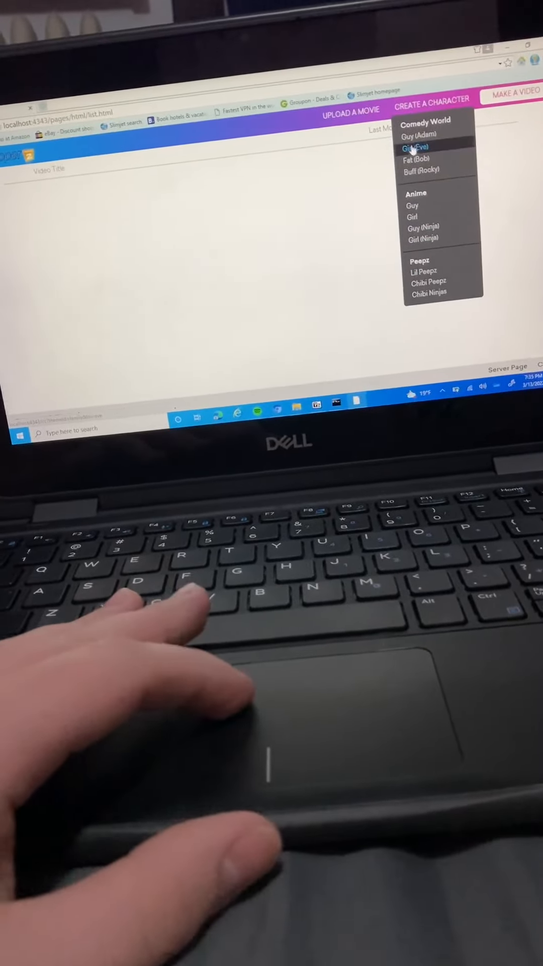
# Start a Comedy World guy character based on Adam.
pyautogui.click(420, 135)
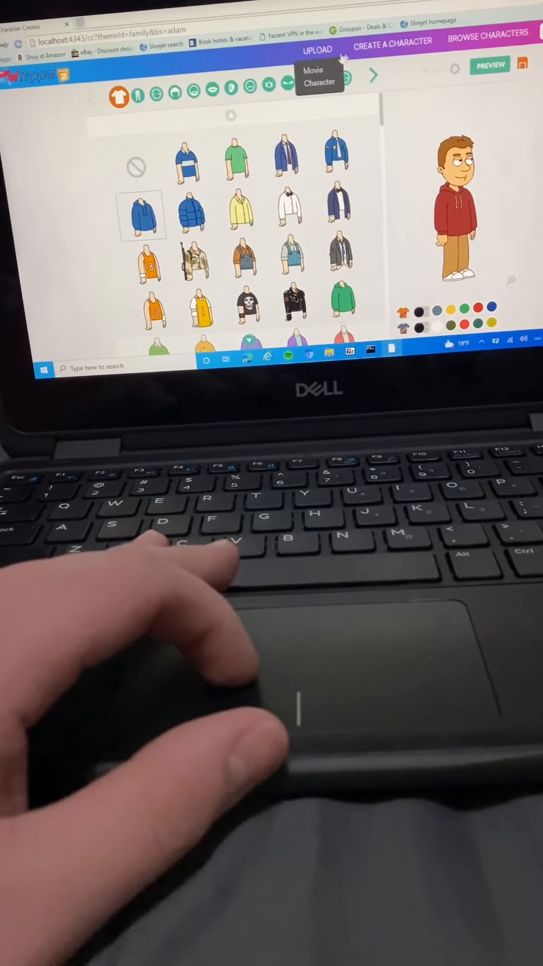
# Go to Browse Characters and switch to the Stock Characters list.
pyautogui.click(392, 41)
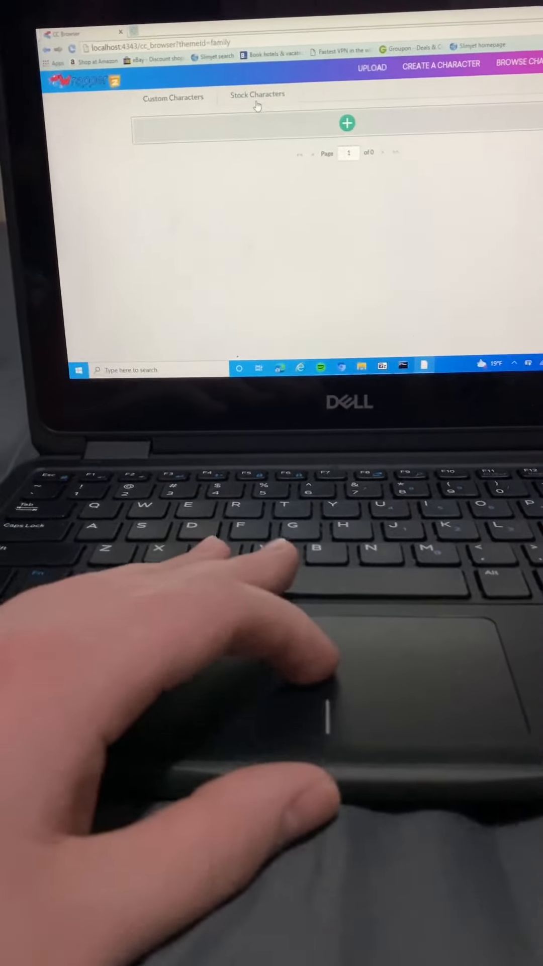
pyautogui.click(257, 94)
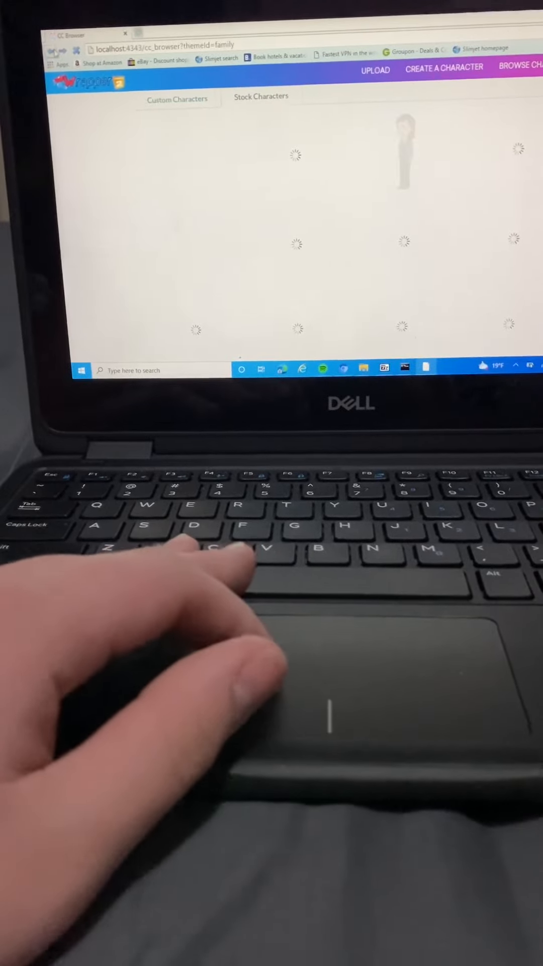